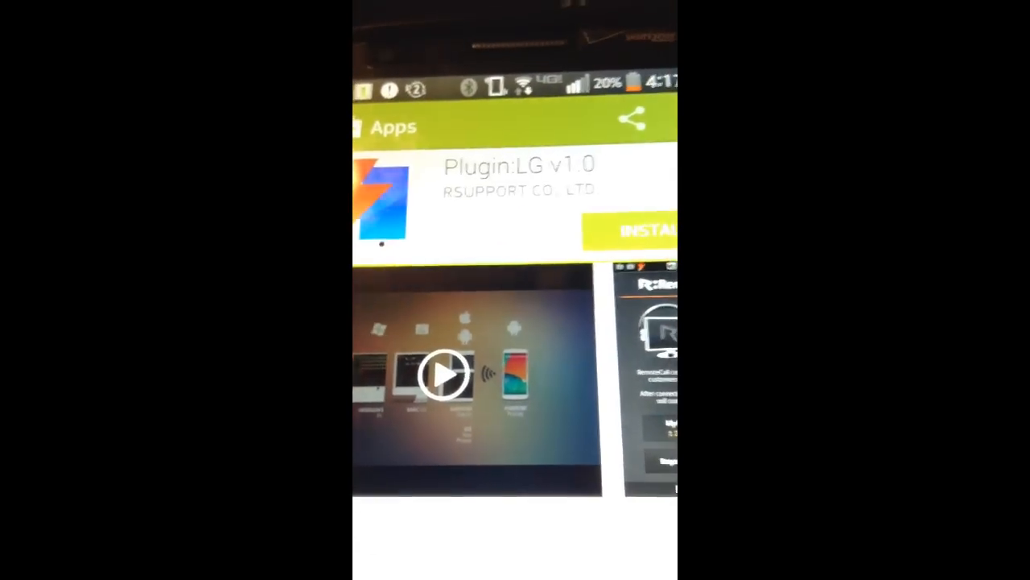
- Scroll down the Plugin:LG v1.0 page to the 'More from RSUPPORT Co., Ltd' apps
{"action": "scroll", "scroll_direction": "down", "scroll_amount": 3}
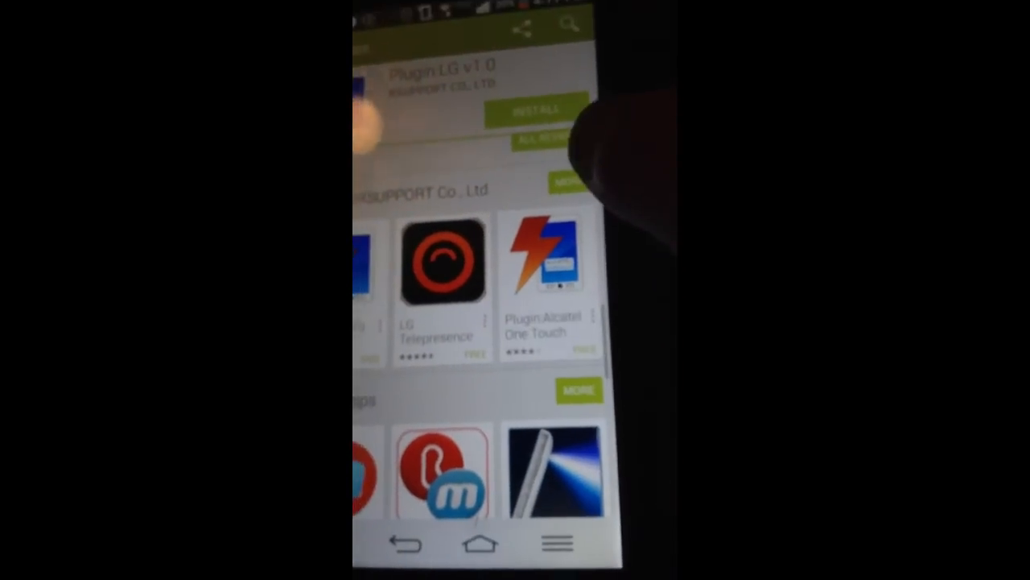
- Scroll through the RSUPPORT app grid, covering Mobizen and the brand-specific plugins
{"action": "scroll", "scroll_direction": "up", "scroll_amount": 3}
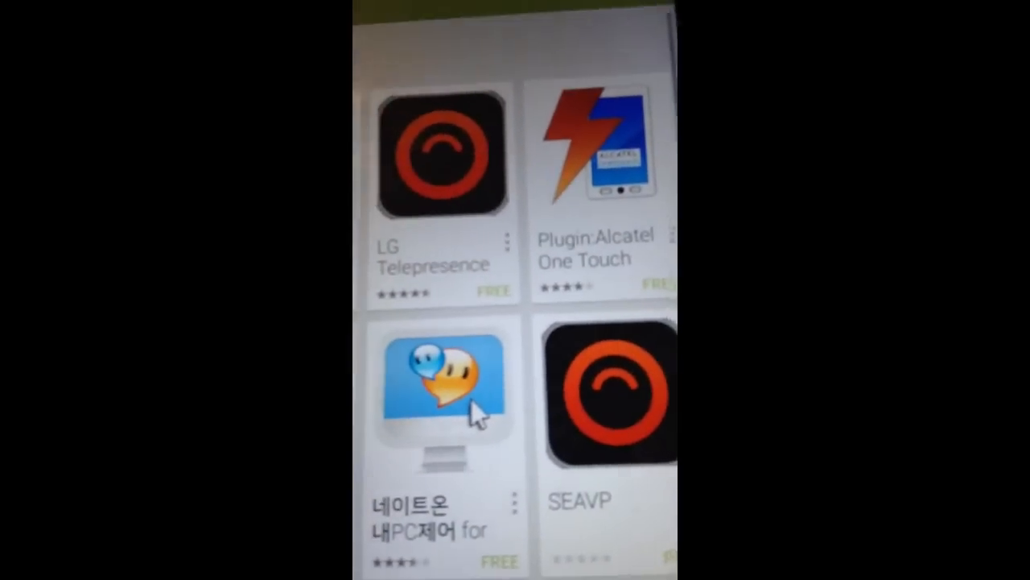
{"action": "scroll", "scroll_direction": "down", "scroll_amount": 3}
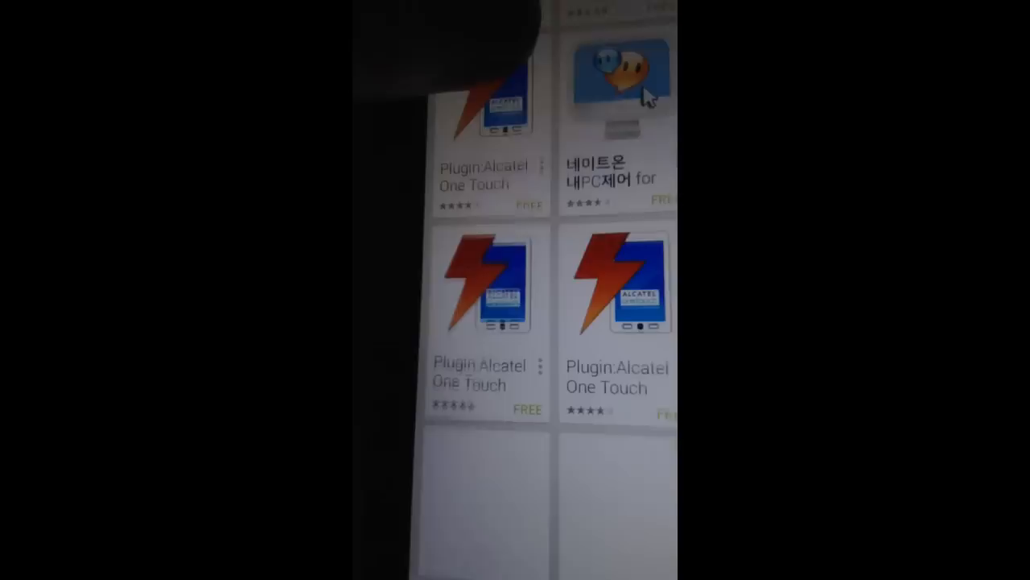
{"action": "scroll", "scroll_direction": "down", "scroll_amount": 3}
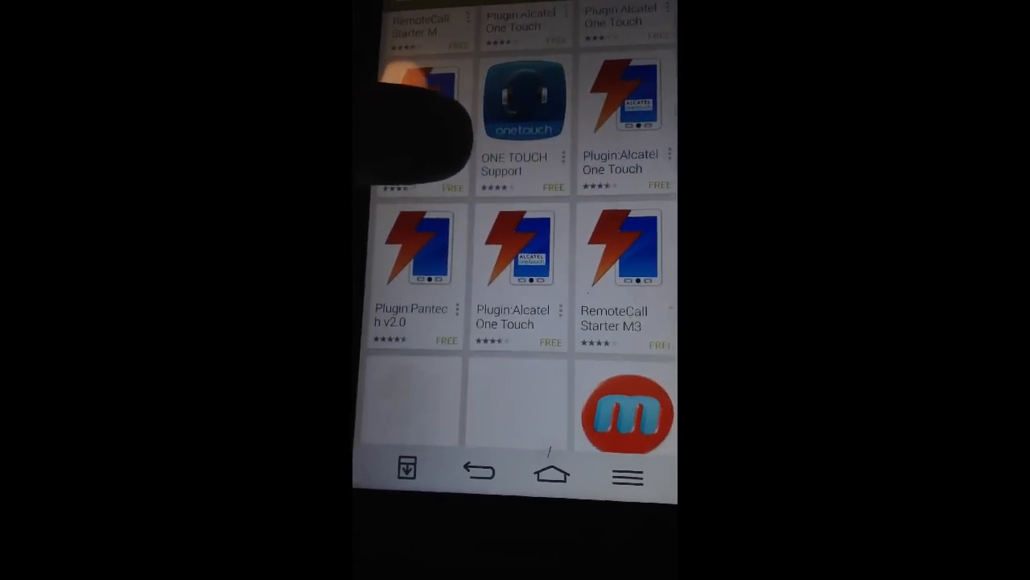
{"action": "scroll", "scroll_direction": "down", "scroll_amount": 3}
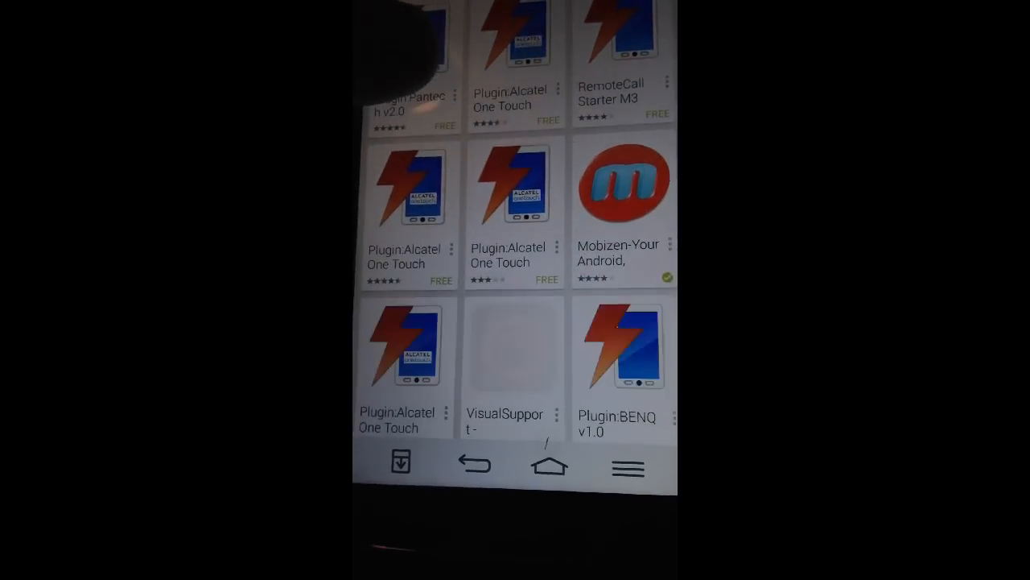
{"action": "scroll", "scroll_direction": "down", "scroll_amount": 3}
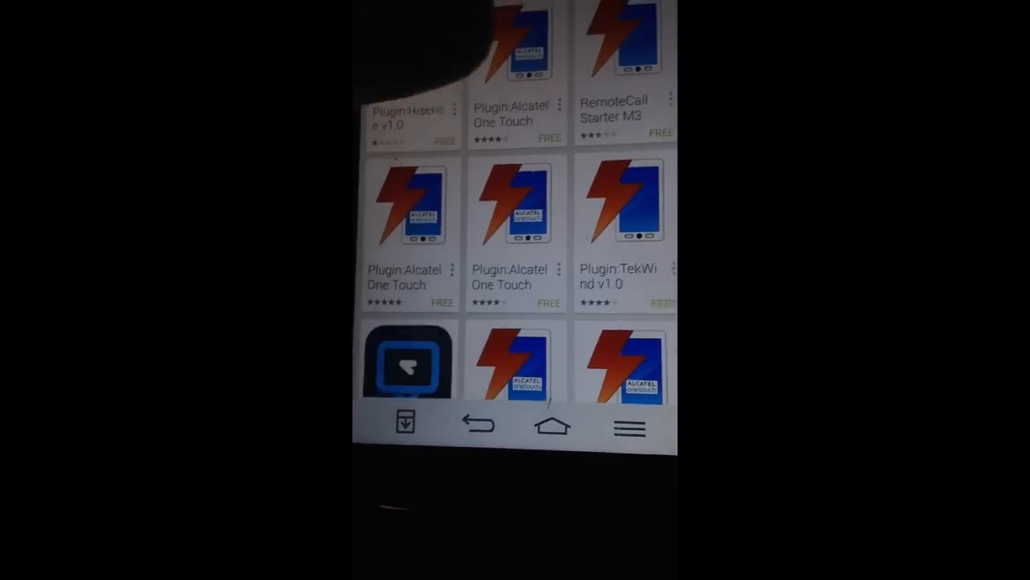
{"action": "scroll", "scroll_direction": "down", "scroll_amount": 3}
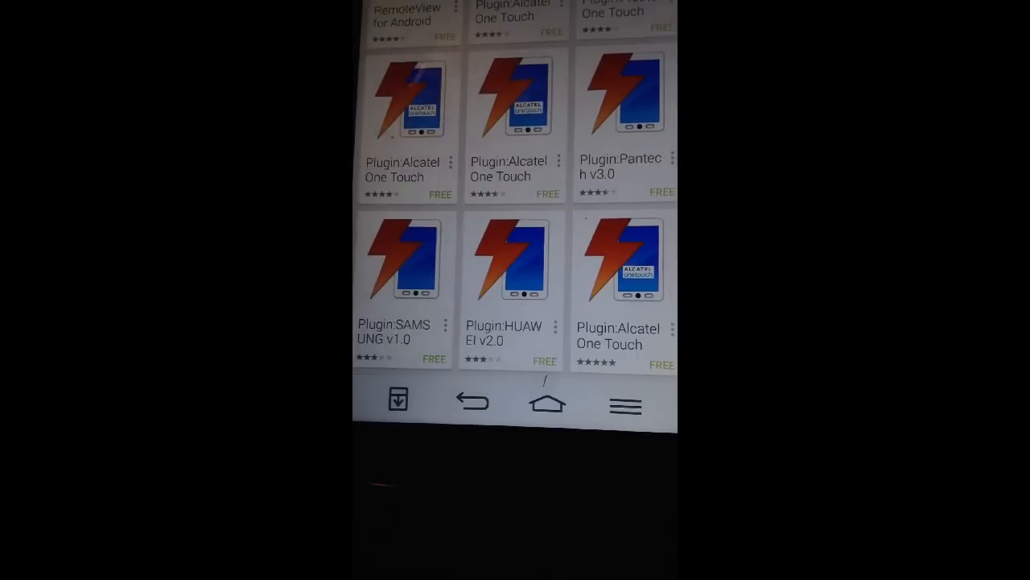
{"action": "scroll", "scroll_direction": "up", "scroll_amount": 3}
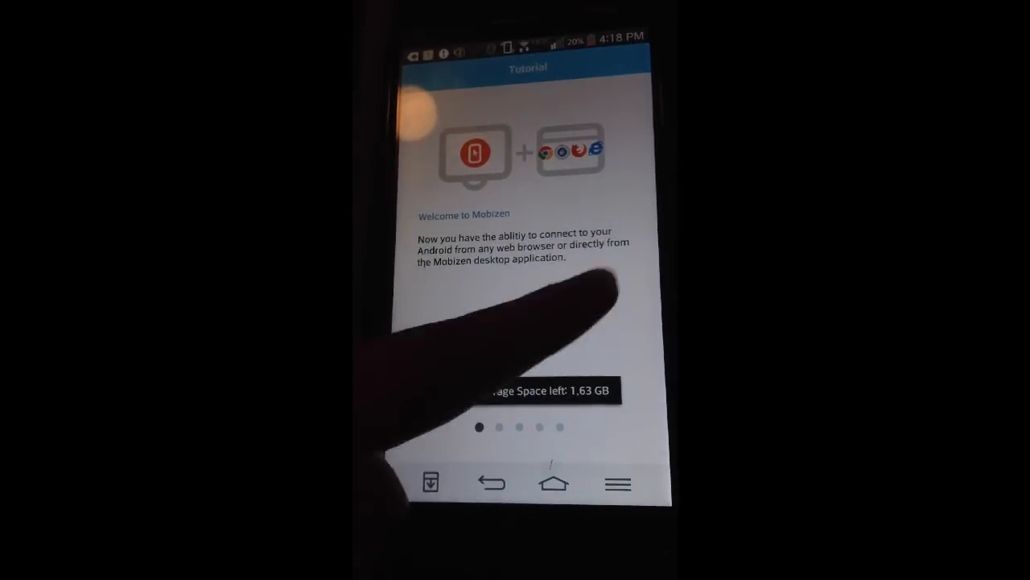
- Swipe past the Mobizen tutorial page to reach the Hide/Unhide gesture guide
{"action": "left_click_drag", "start_coordinate": [564, 322], "coordinate": [402, 322]}
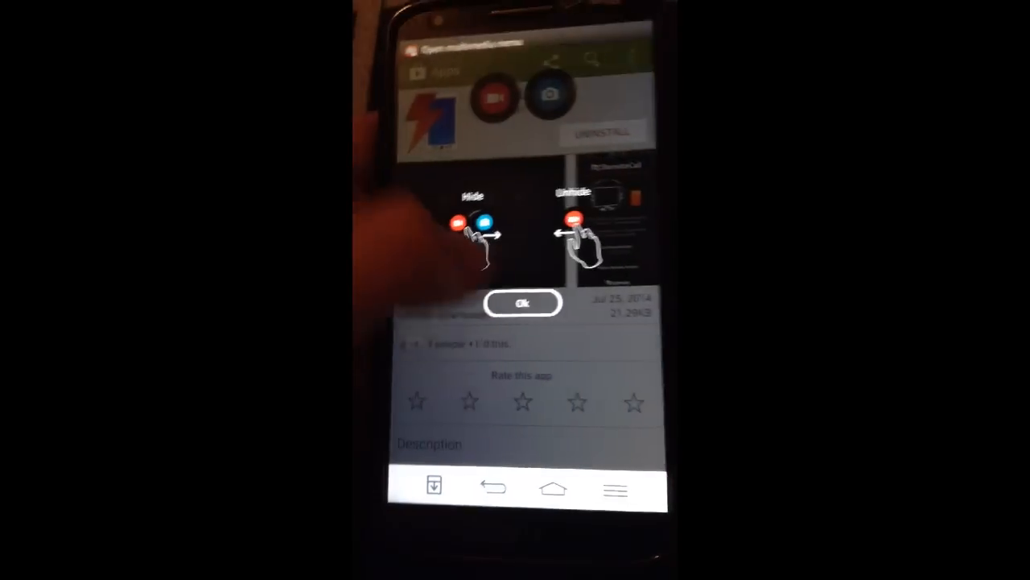
{"action": "left_click", "coordinate": [521, 302]}
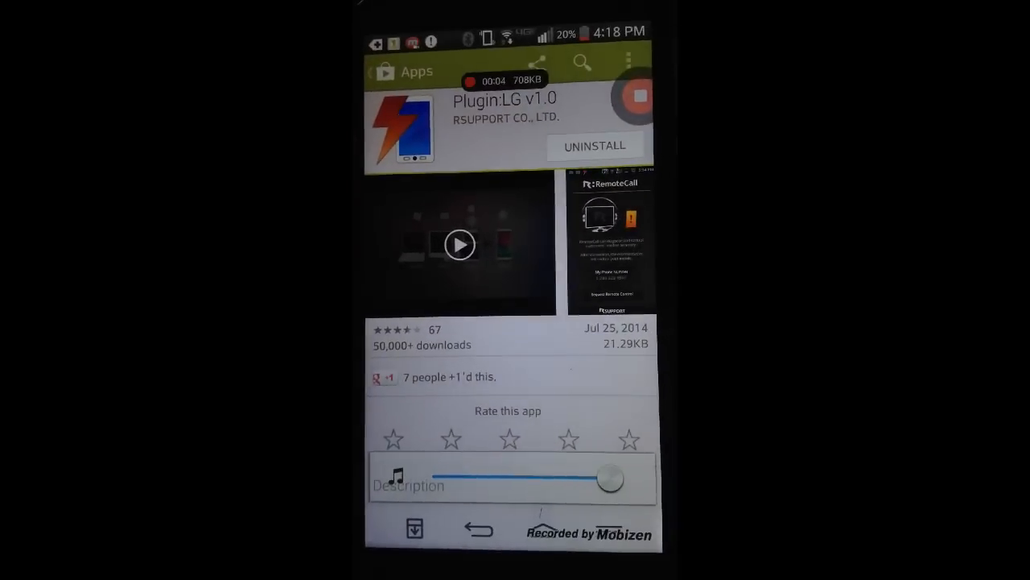
- Scroll the Plugin:LG page to its LG-only Mobizen support description during the test recording
{"action": "scroll", "scroll_direction": "down", "scroll_amount": 3}
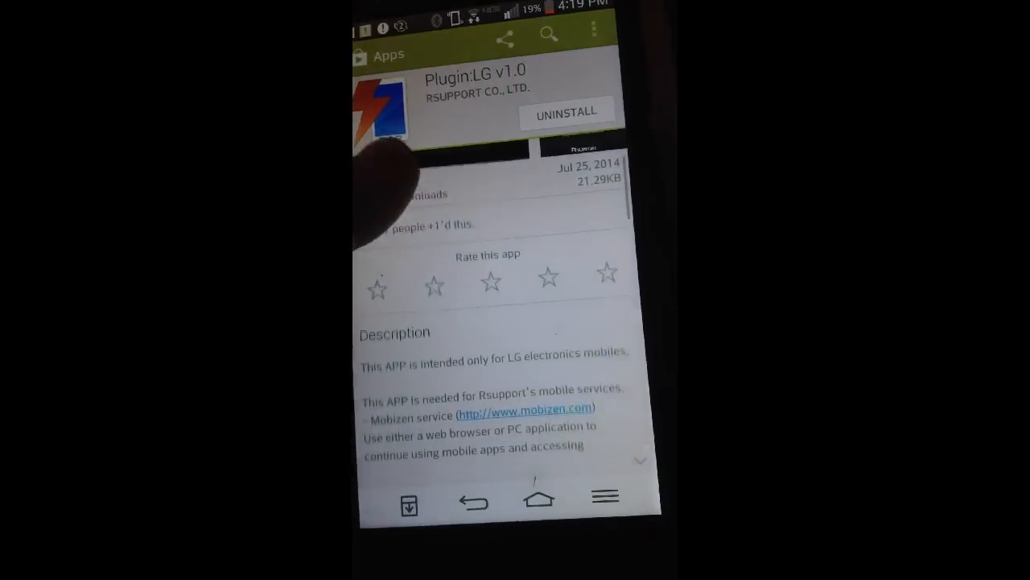